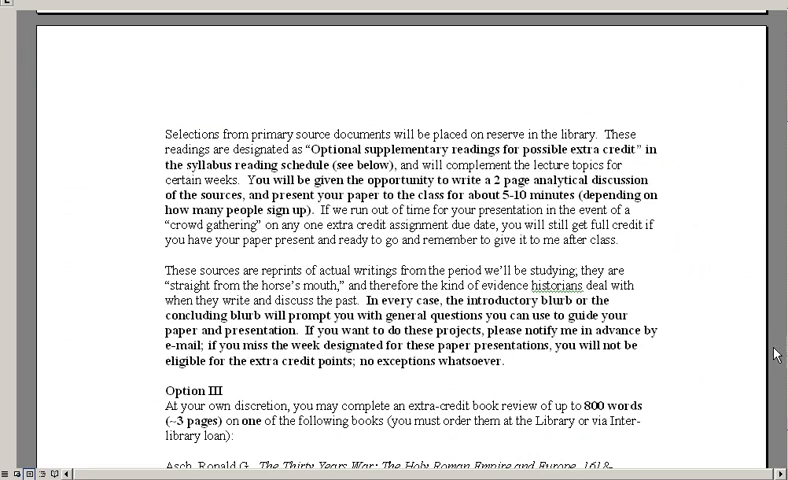
# Scroll through the syllabus's extra-credit pages in Word before switching to the browser
pyautogui.scroll(3)
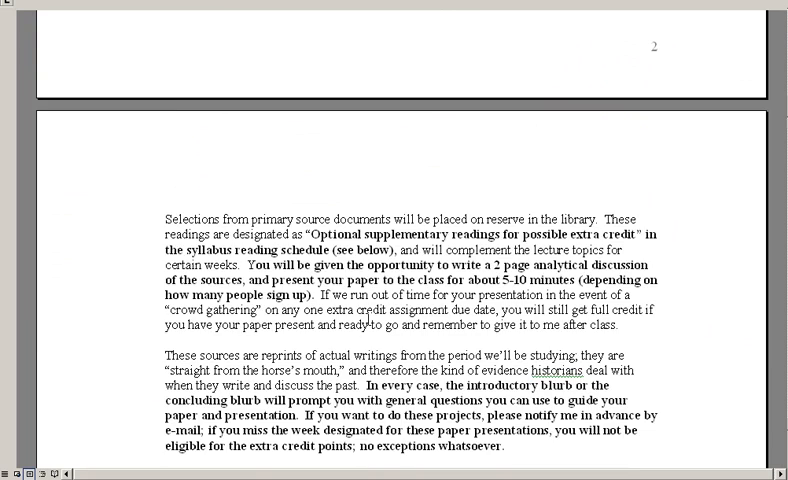
pyautogui.scroll(-3)
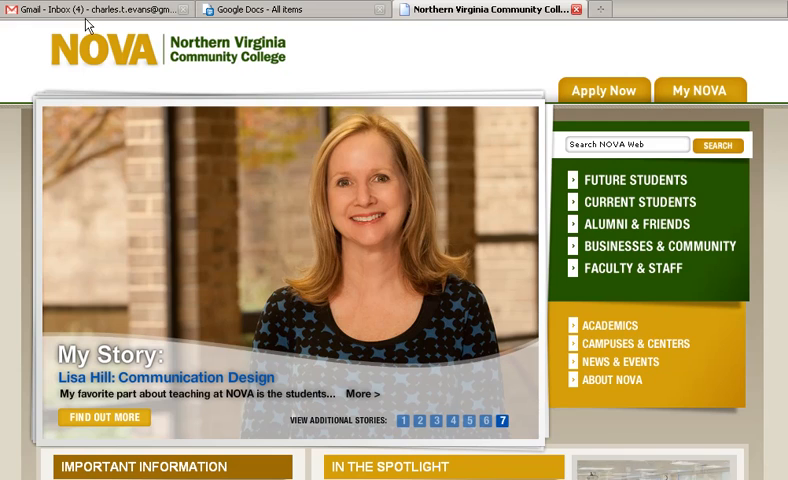
# Go from the Gmail inbox to the Google Docs document list and begin an upload
pyautogui.click(80, 10)
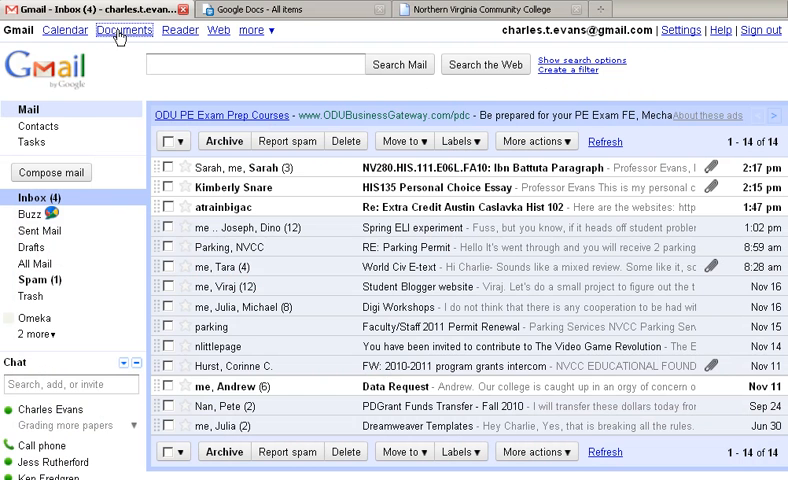
pyautogui.click(124, 30)
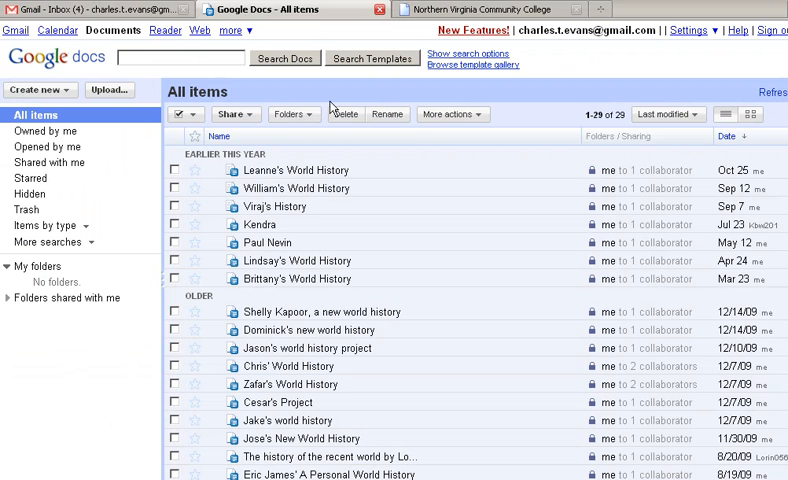
pyautogui.moveTo(418, 150)
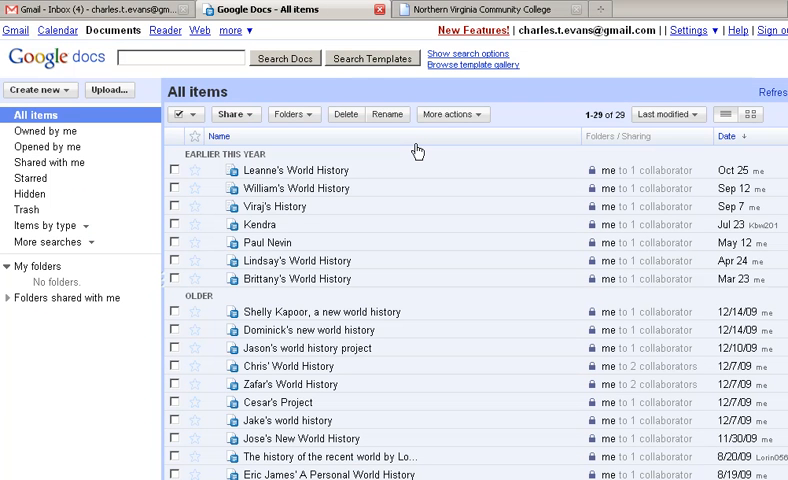
pyautogui.moveTo(450, 310)
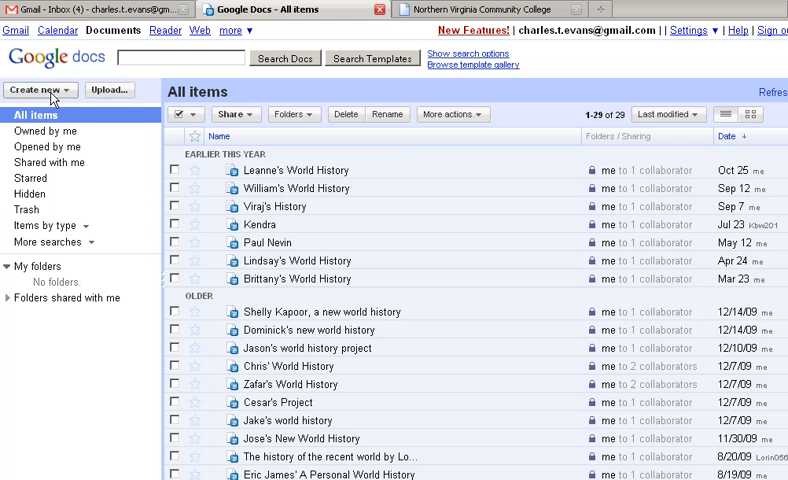
pyautogui.click(108, 90)
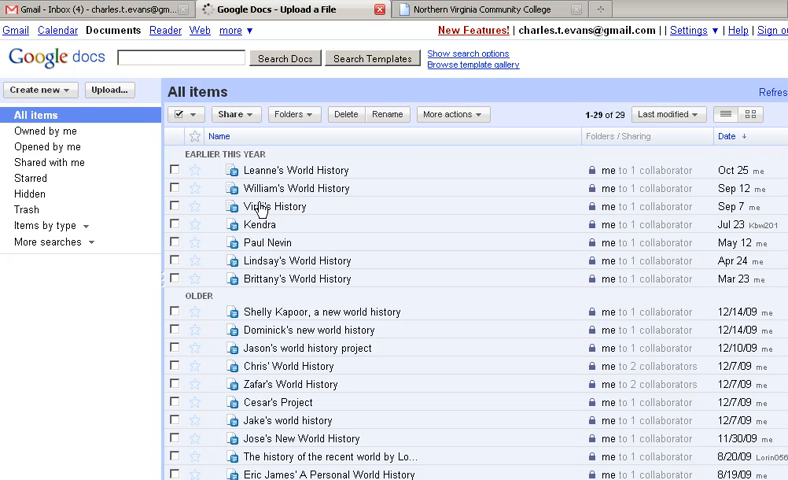
# Upload Test Syllabus.doc from the computer, converted to an editable Google Docs document
pyautogui.click(108, 90)
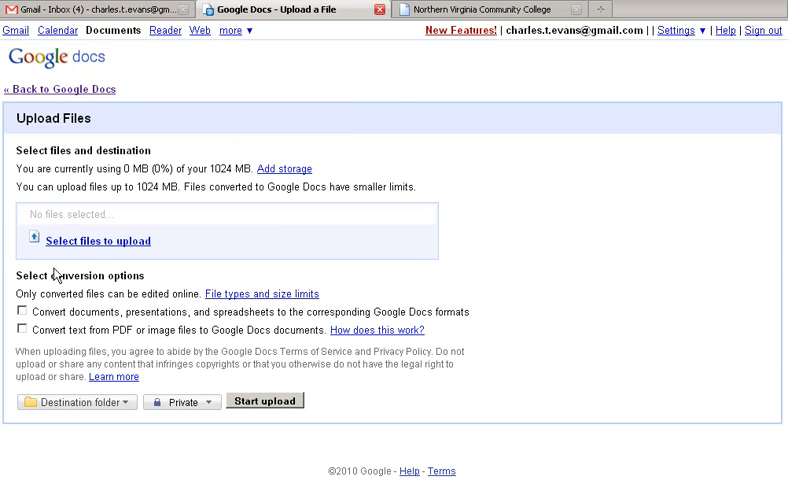
pyautogui.click(100, 240)
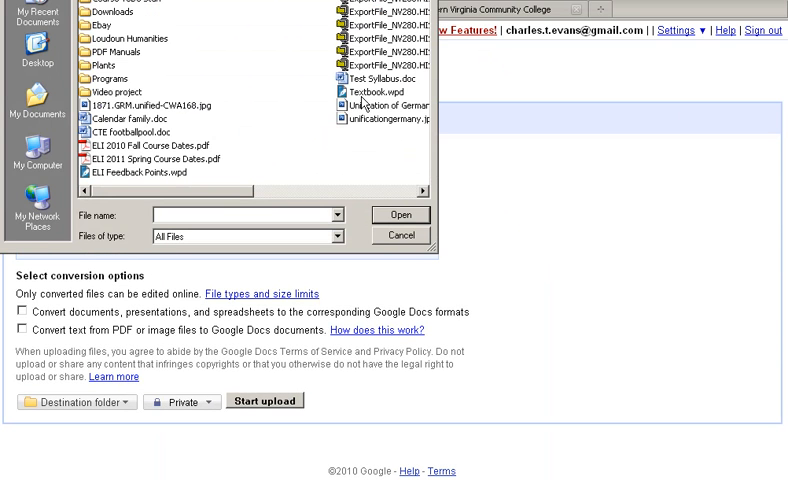
pyautogui.click(400, 214)
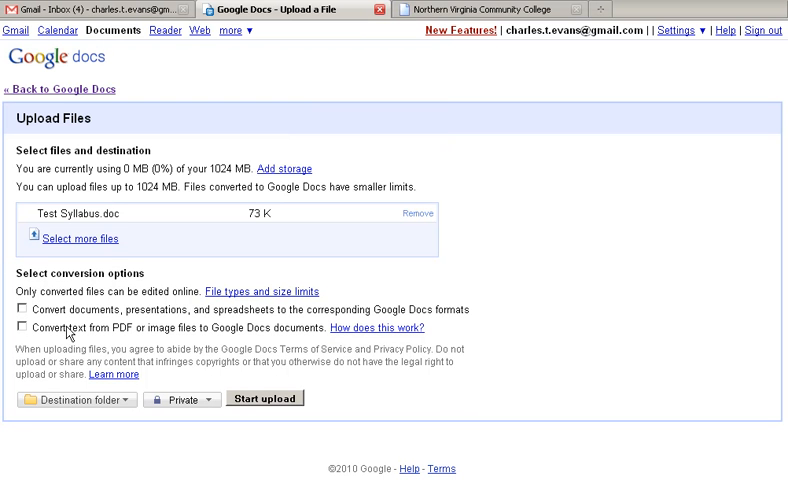
pyautogui.click(24, 308)
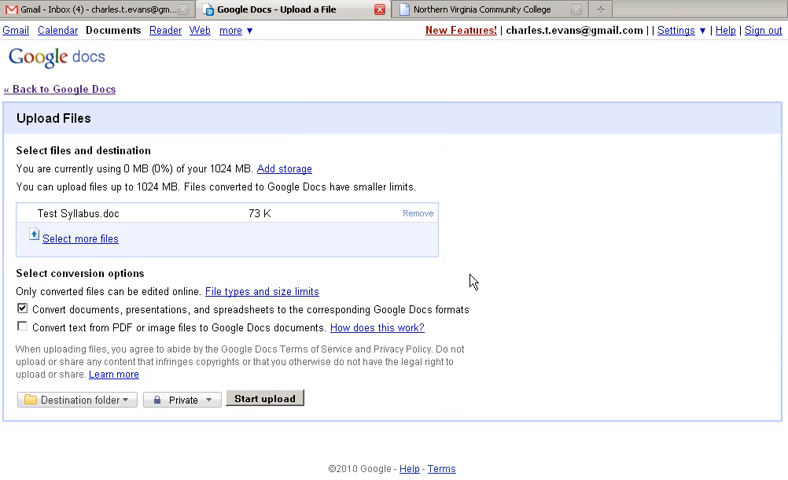
pyautogui.click(264, 398)
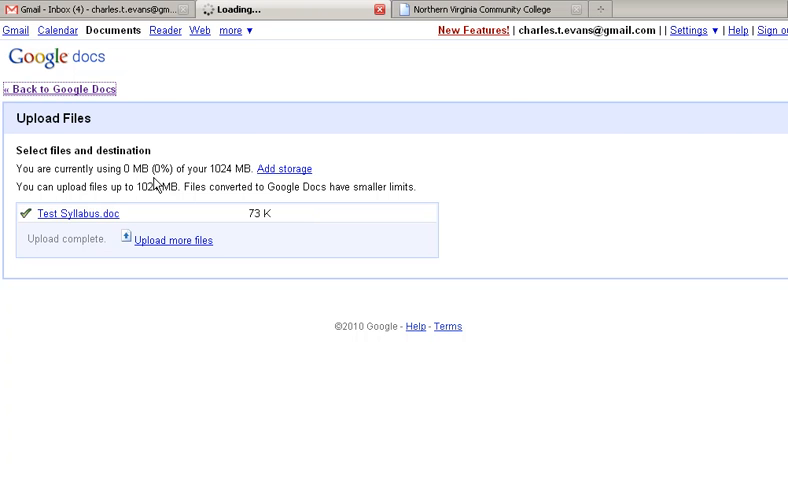
# Return to the document list and open the uploaded Test Syllabus for editing
pyautogui.click(56, 88)
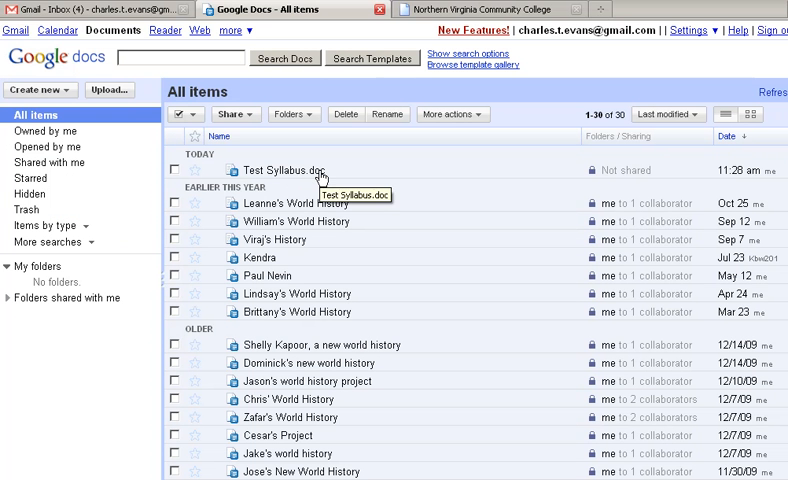
pyautogui.click(276, 168)
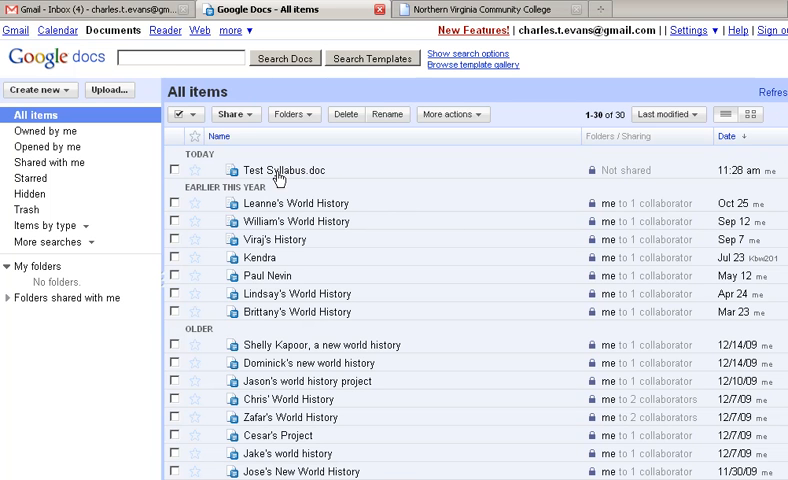
pyautogui.click(290, 168)
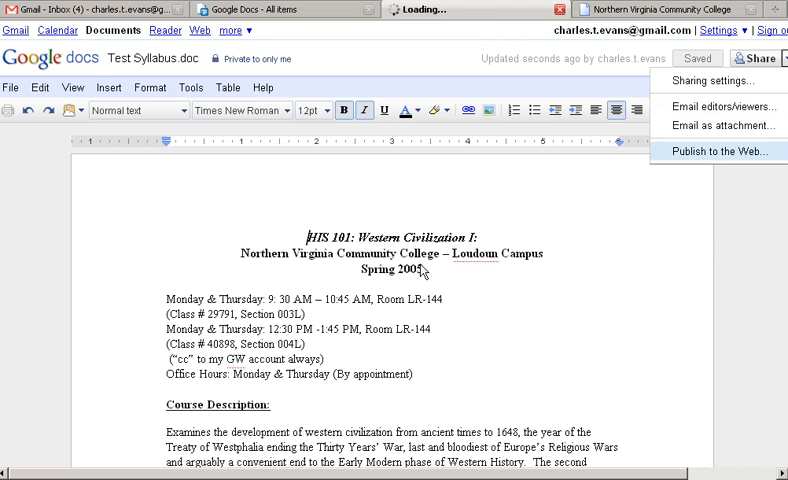
# Publish the syllabus to the web, select its public link, and return to the college home page
pyautogui.click(716, 152)
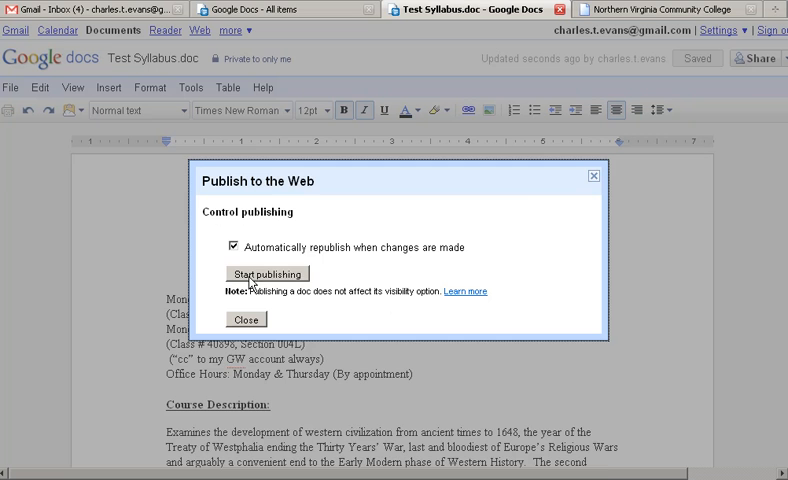
pyautogui.click(266, 272)
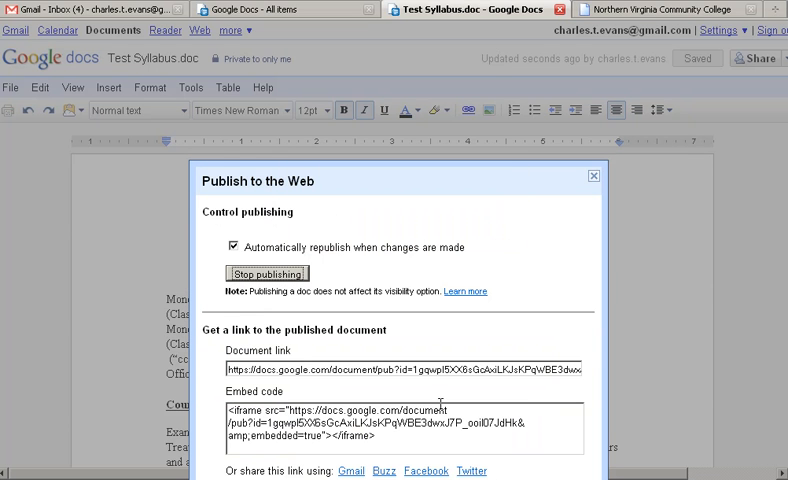
pyautogui.tripleClick(400, 368)
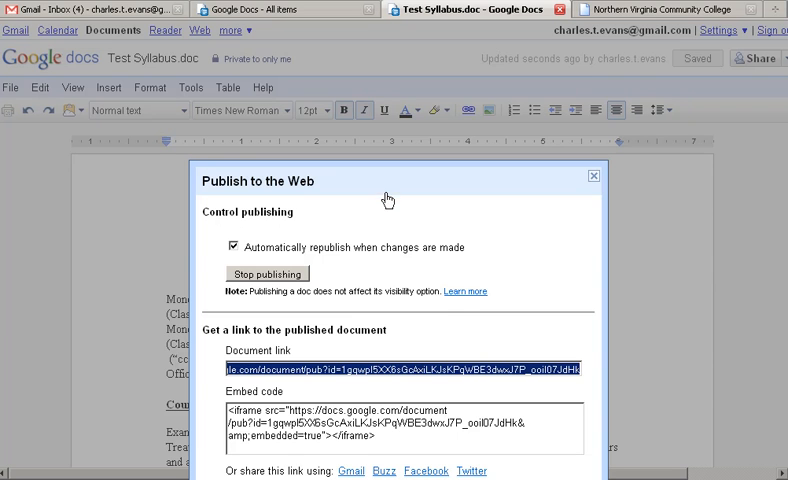
pyautogui.click(592, 176)
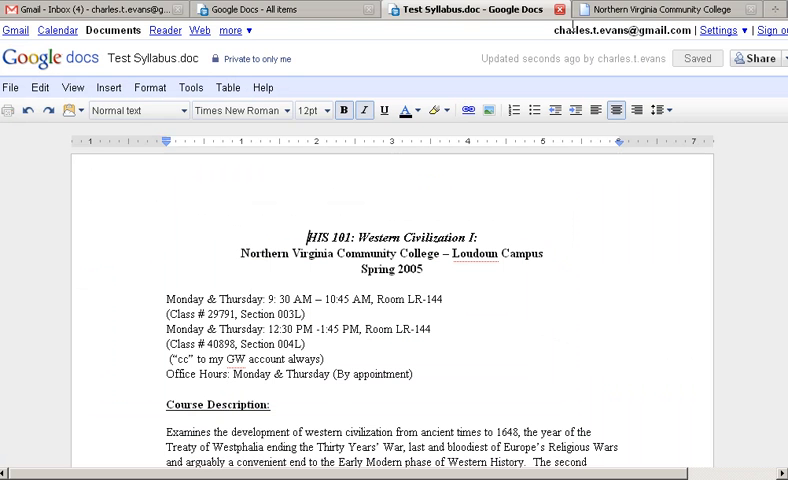
pyautogui.click(660, 8)
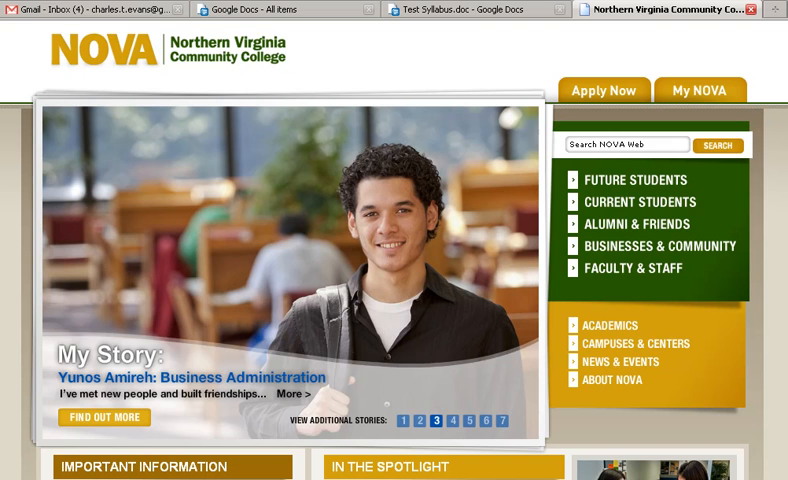
# View the published syllabus as a public web page, reading through it and the Epic of Gilgamesh link
pyautogui.click(650, 12)
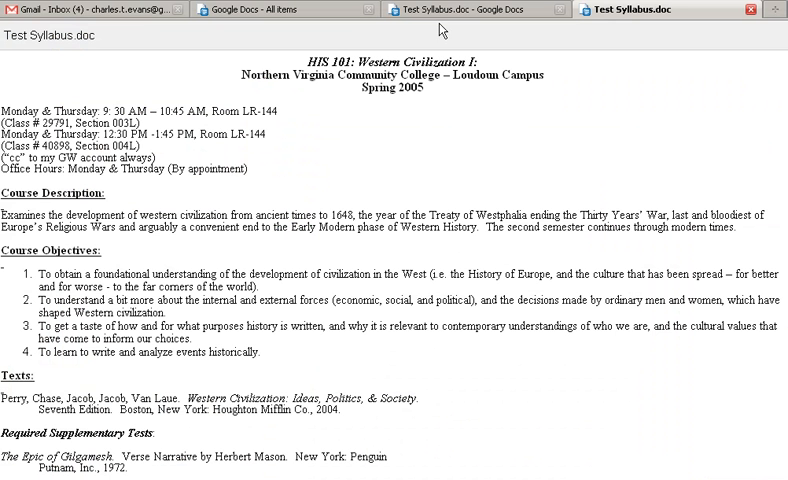
pyautogui.moveTo(354, 268)
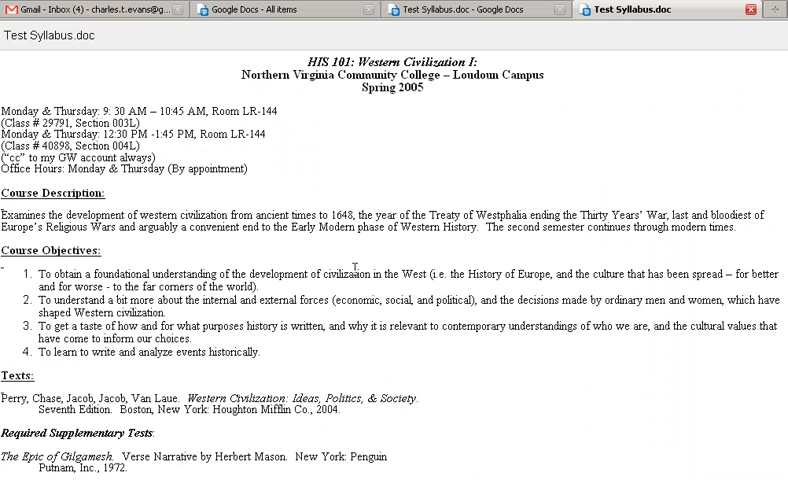
pyautogui.scroll(-3)
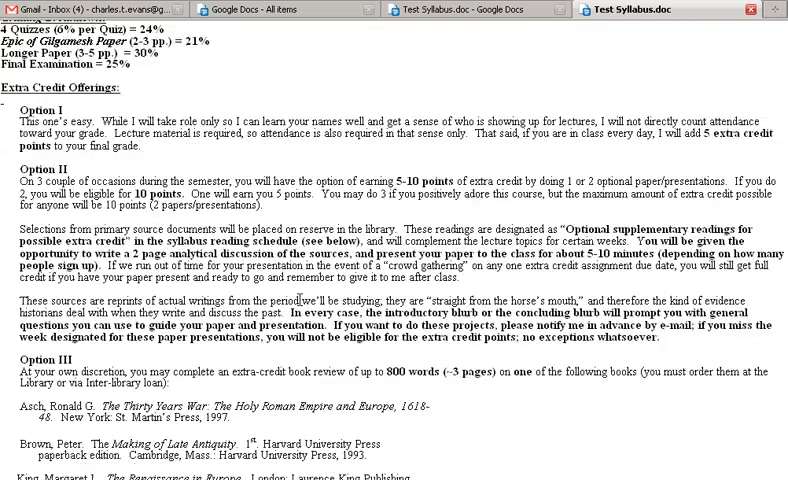
pyautogui.scroll(-3)
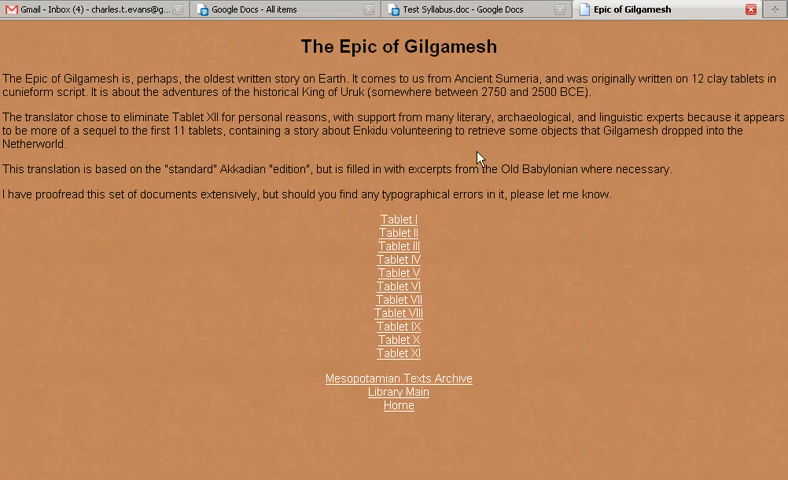
pyautogui.moveTo(478, 156)
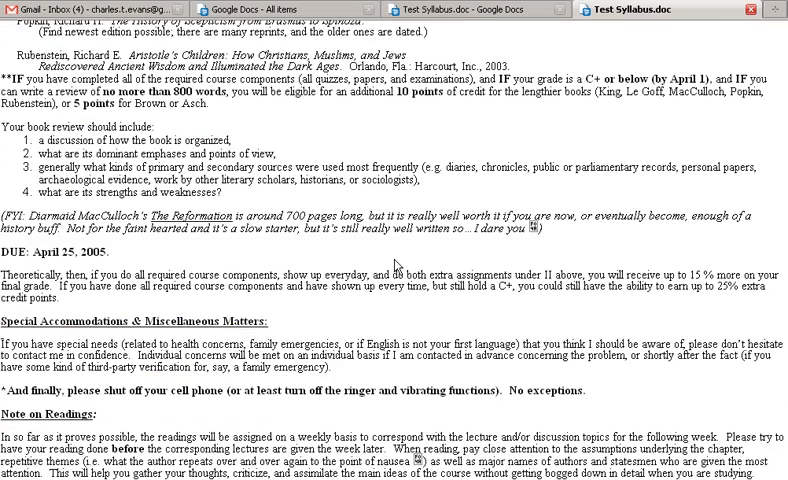
pyautogui.scroll(3)
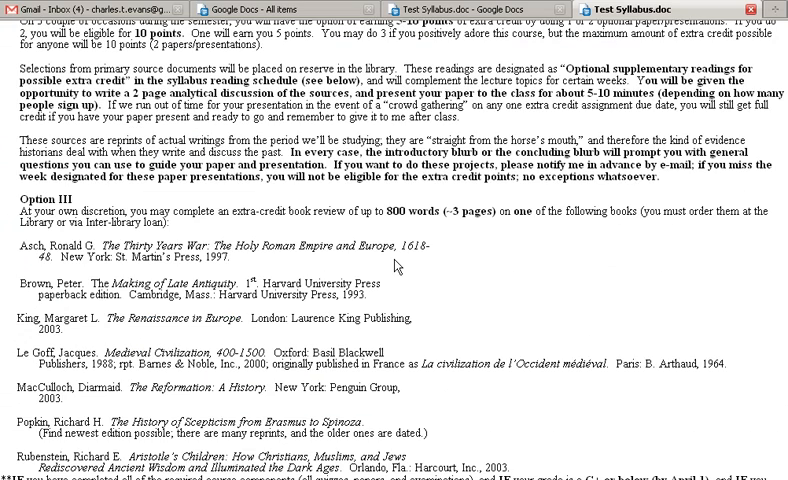